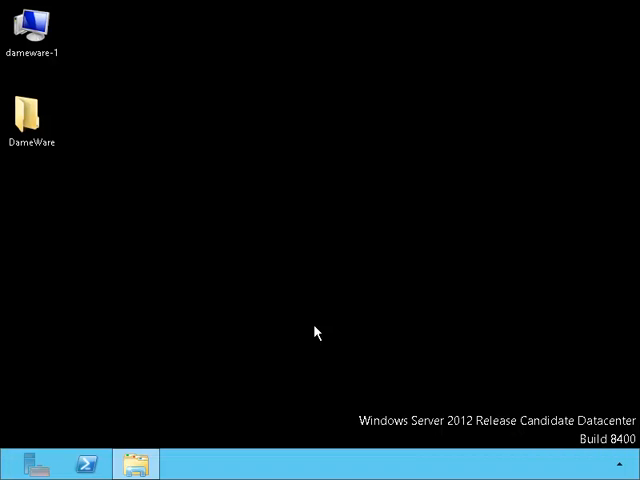
Step: Open the DameWare > v9 folder and select the DWMRC9x_64 installer package
left_click(32, 30)
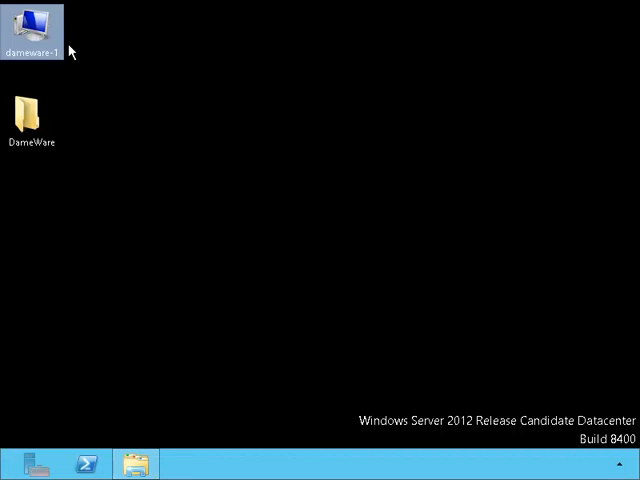
mouse_move(57, 69)
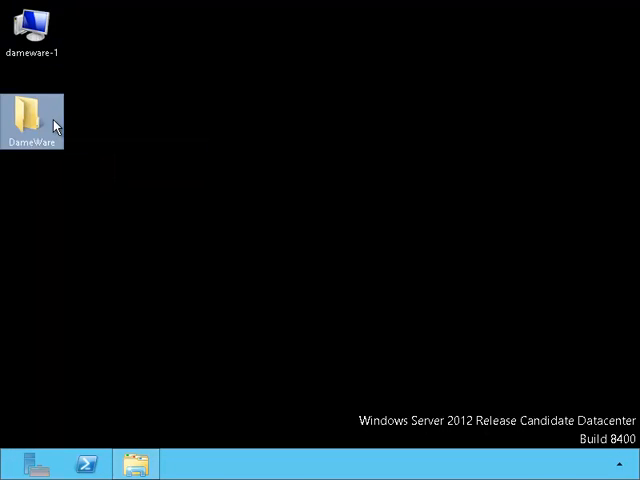
double_click(33, 113)
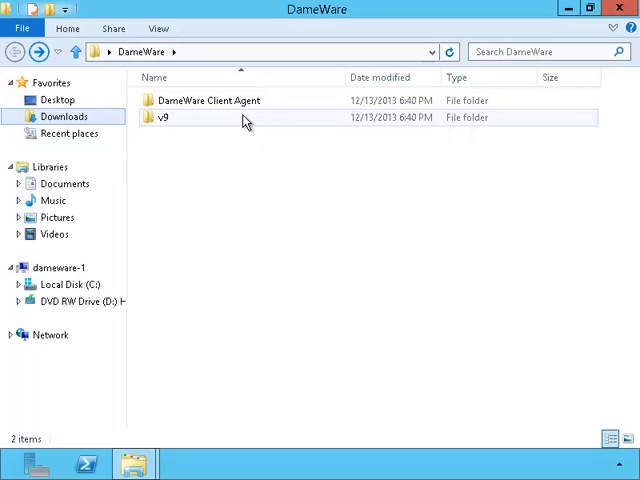
double_click(164, 117)
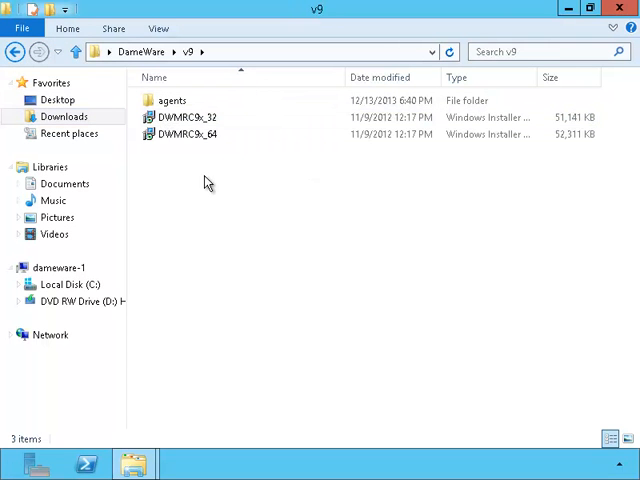
left_click(185, 134)
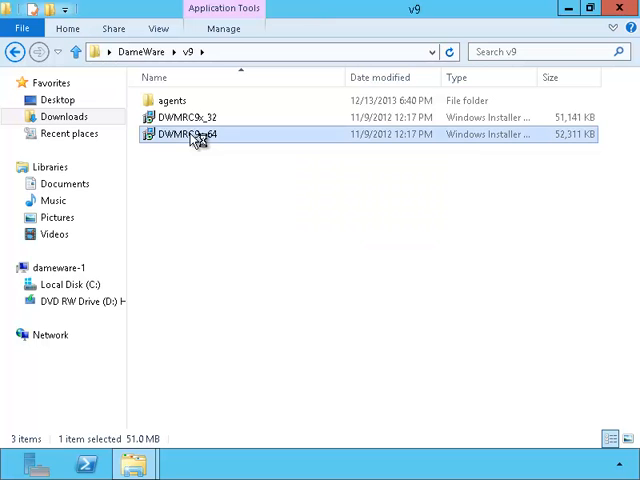
Step: Run DWMRC9x_64, keeping the default folder and shortcuts, and start the install
double_click(186, 134)
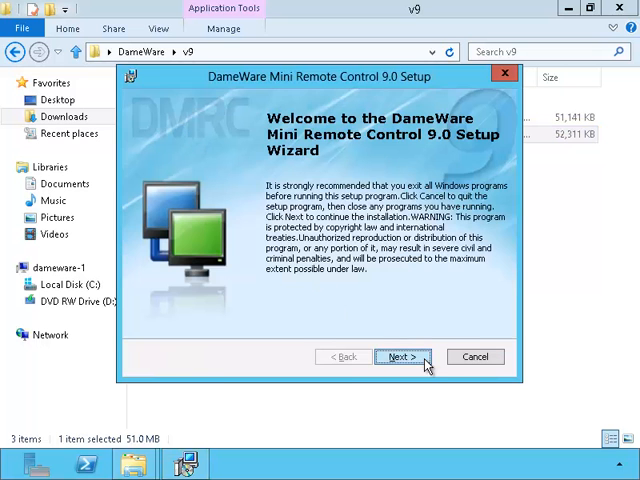
left_click(399, 357)
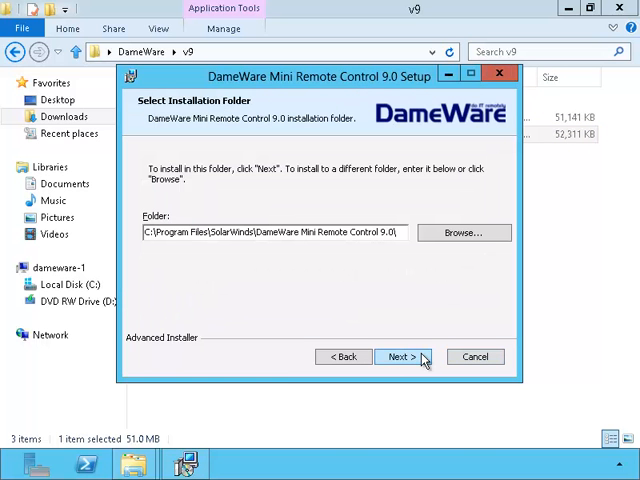
left_click(400, 357)
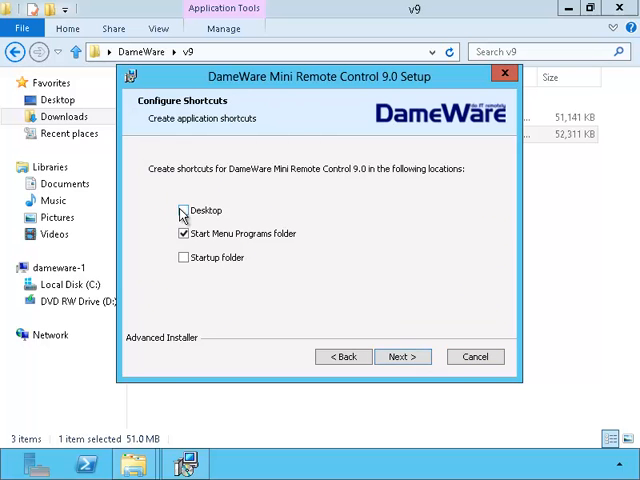
left_click(401, 357)
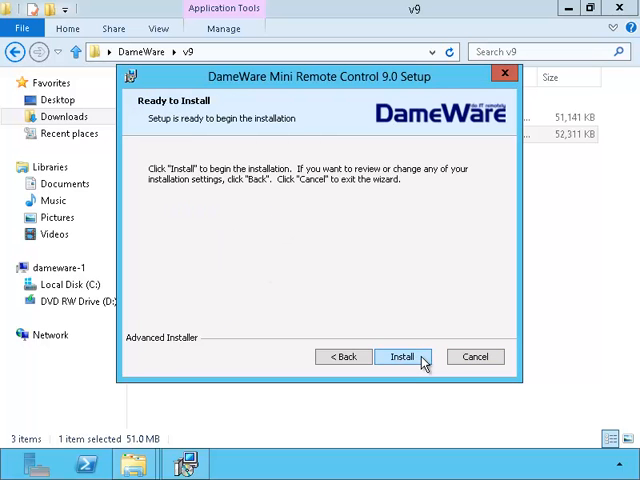
left_click(402, 356)
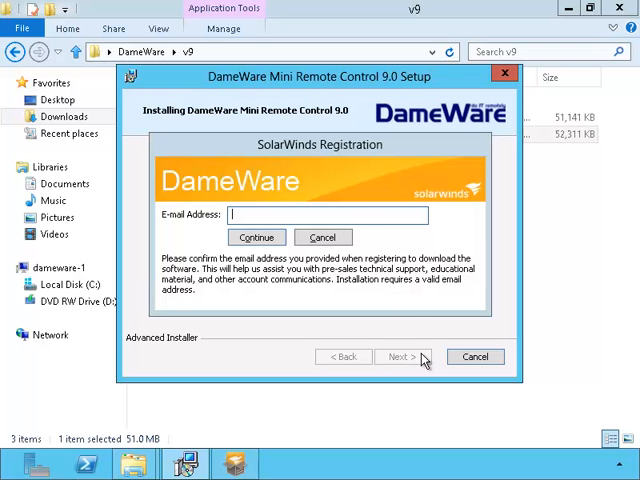
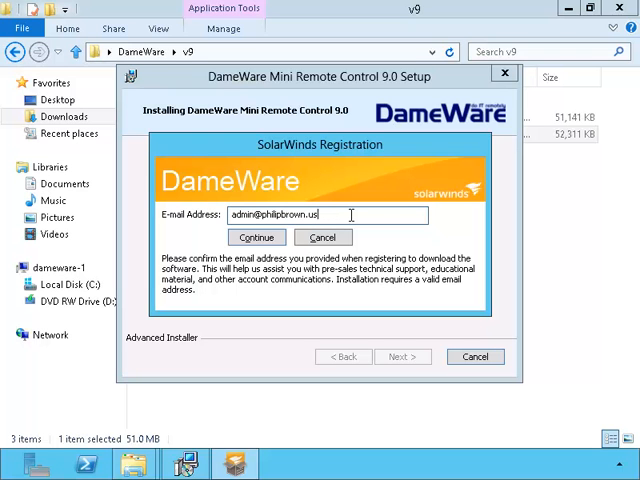
left_click(256, 237)
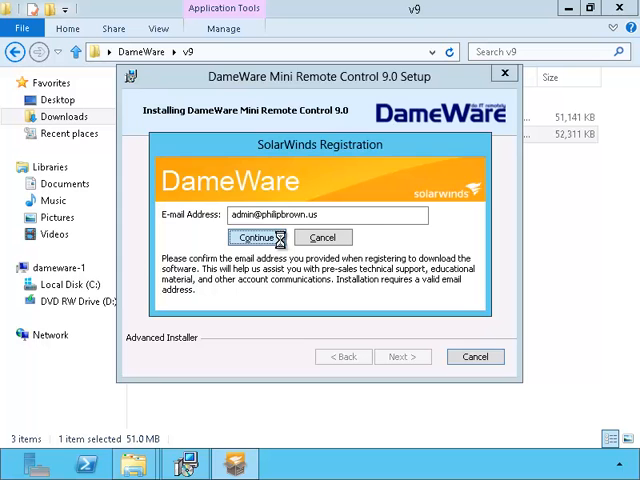
left_click(255, 237)
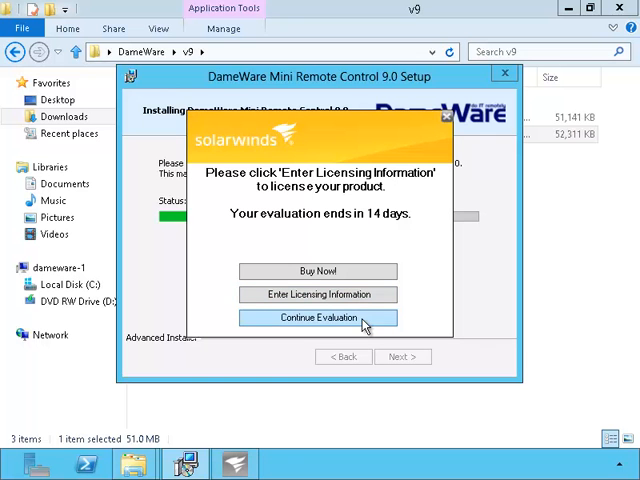
Step: Choose Continue Evaluation, close the License Status window, and finish setup
left_click(318, 317)
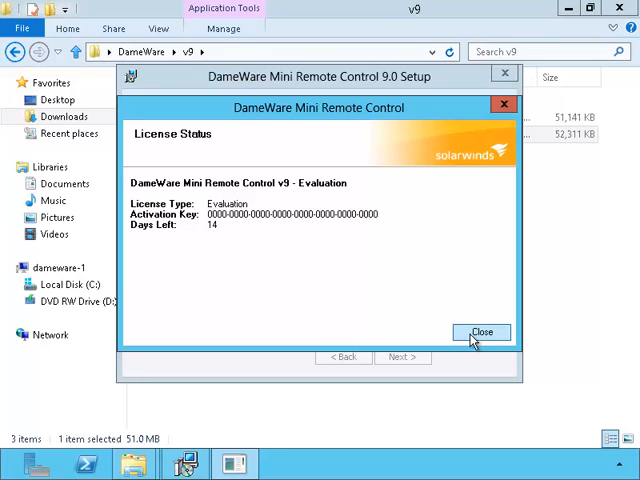
left_click(481, 331)
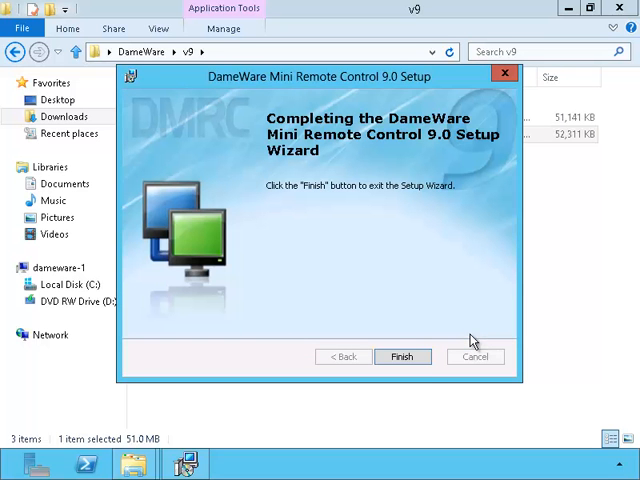
left_click(402, 356)
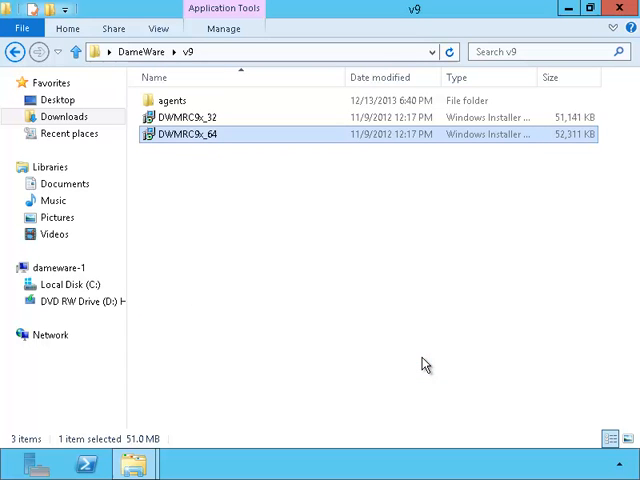
mouse_move(570, 9)
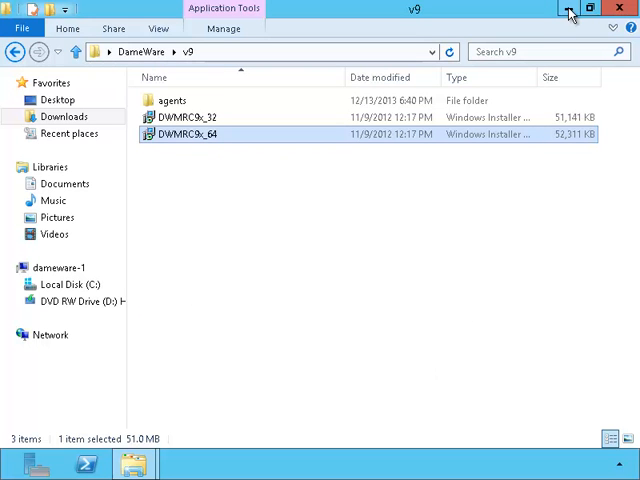
Step: Minimize Explorer, launch Mini Remote Control from its desktop shortcut, and dismiss the About notice
left_click(568, 8)
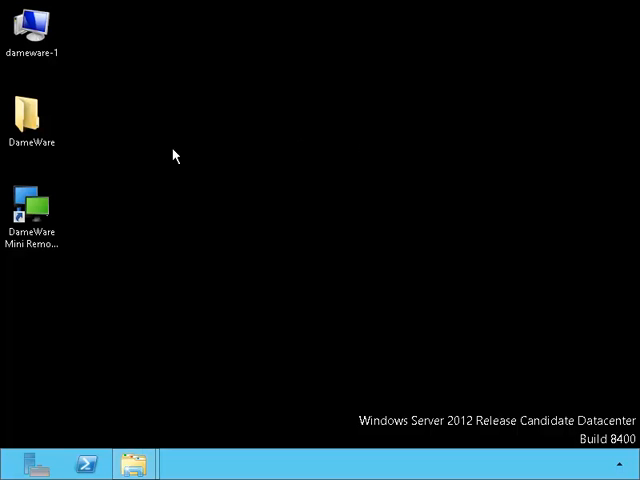
left_click(31, 210)
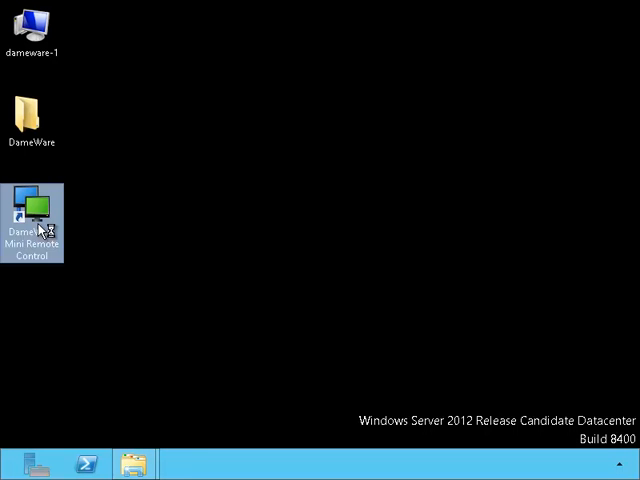
double_click(33, 210)
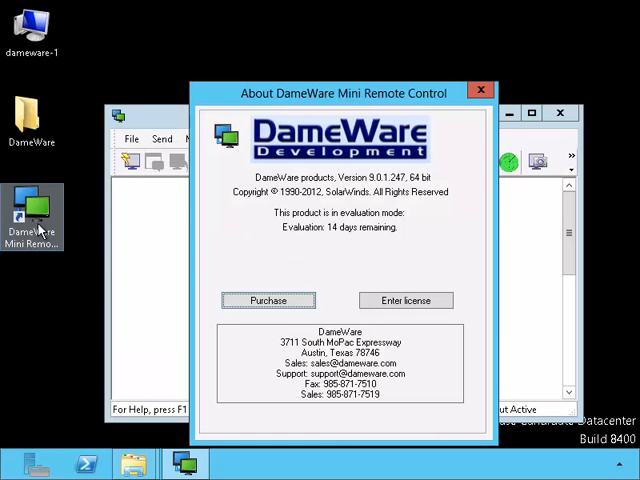
left_click(481, 92)
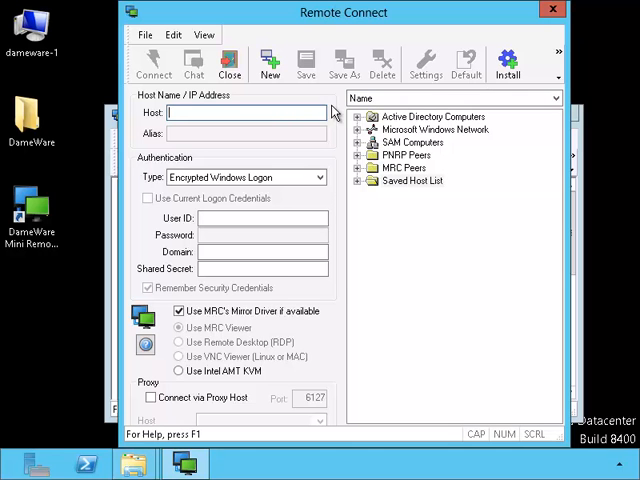
mouse_move(154, 74)
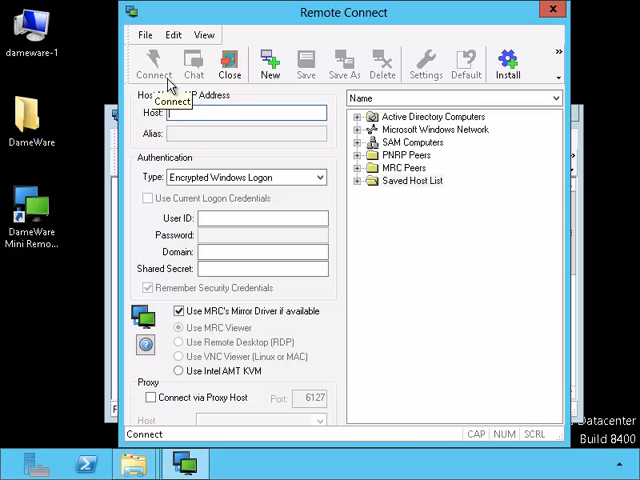
mouse_move(193, 62)
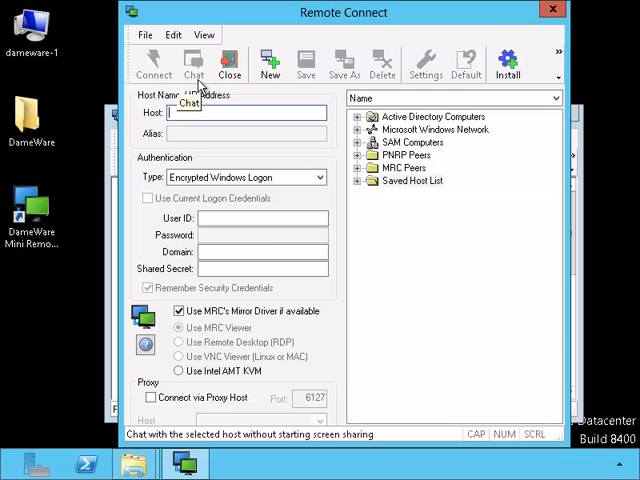
mouse_move(230, 63)
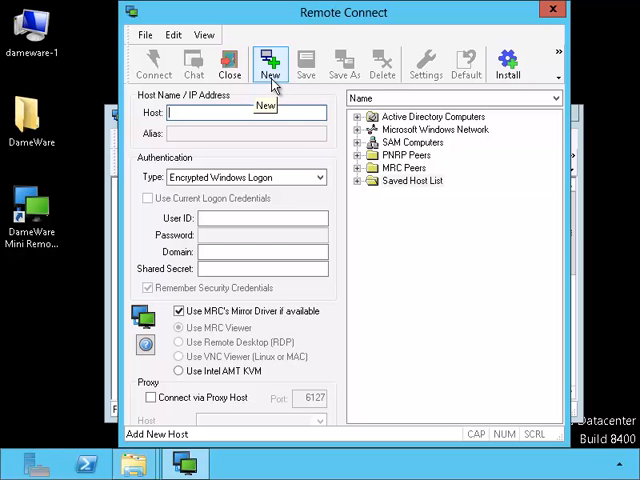
Step: Pick Windows NT Challenge/Response from the Authentication Type dropdown
left_click(316, 177)
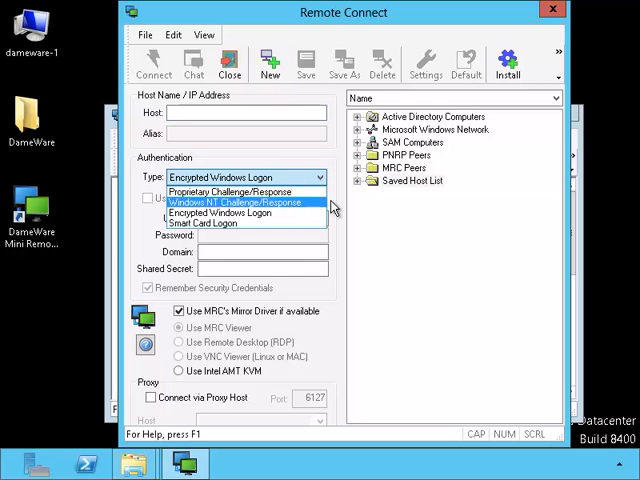
left_click(240, 202)
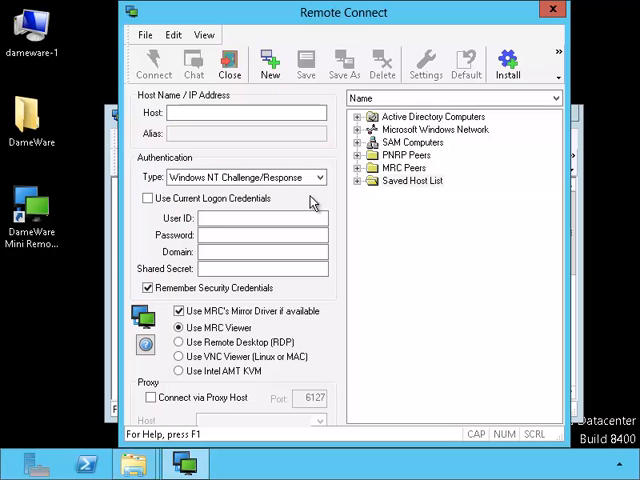
mouse_move(212, 386)
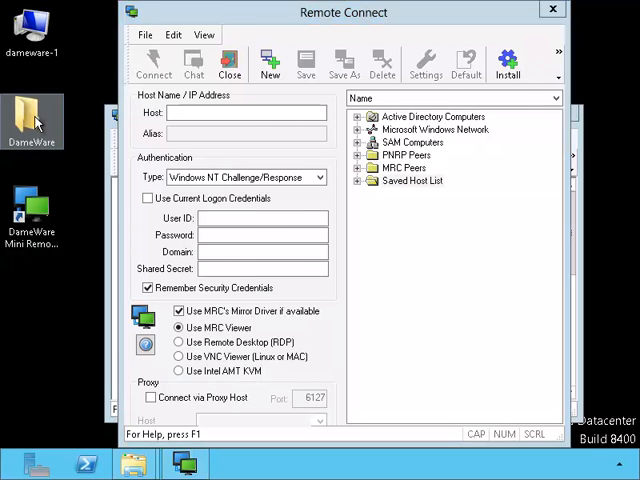
Step: Open DameWare > DameWare Client Agent and select an agent installer file
double_click(33, 115)
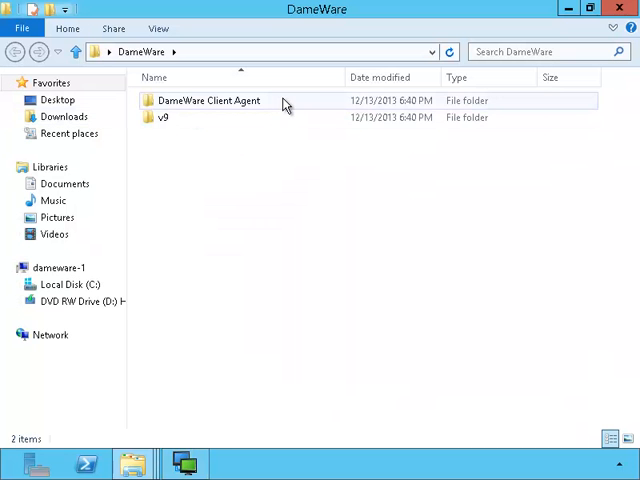
double_click(208, 100)
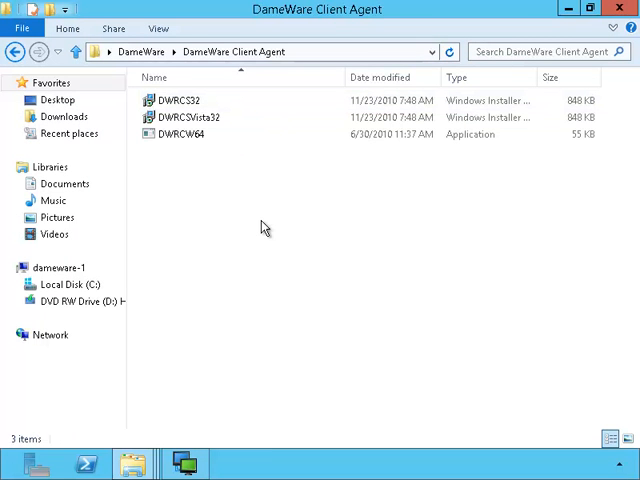
left_click(190, 117)
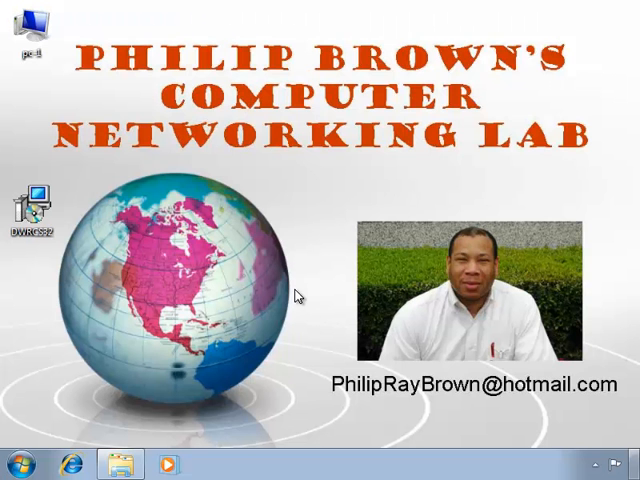
mouse_move(54, 52)
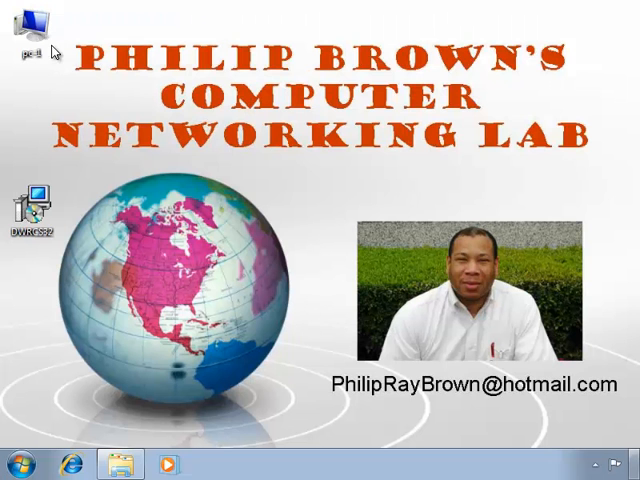
mouse_move(58, 167)
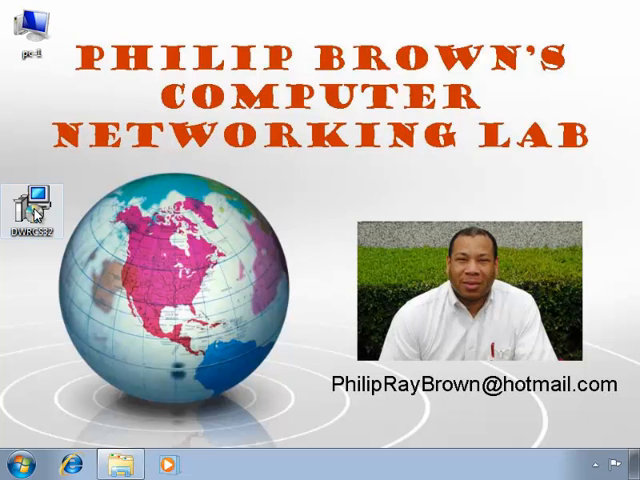
Step: Run DWRCS32 and advance past the welcome and Ready to Install pages
double_click(36, 200)
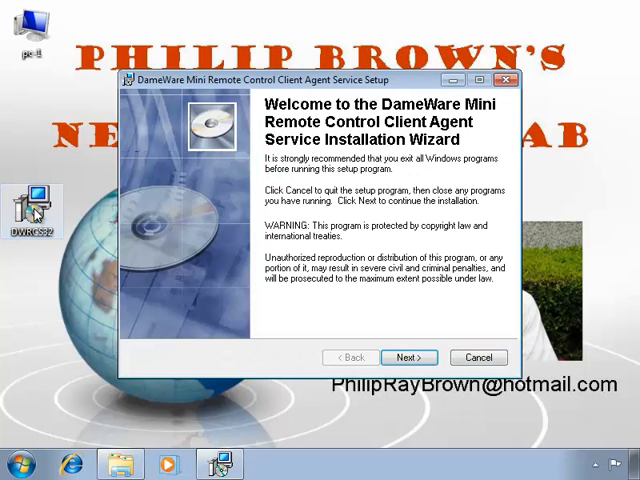
mouse_move(73, 223)
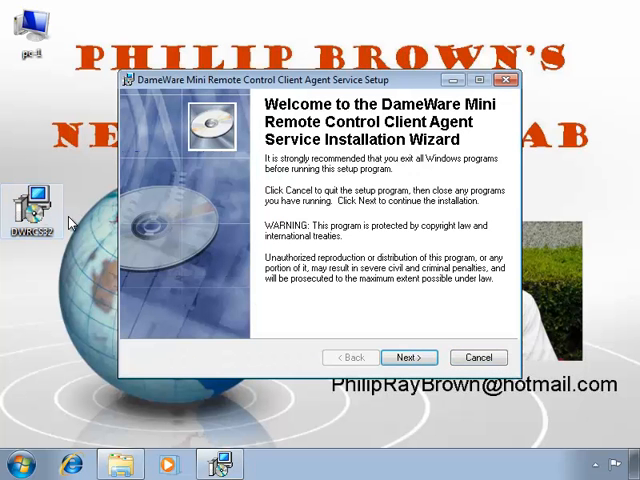
left_click(408, 357)
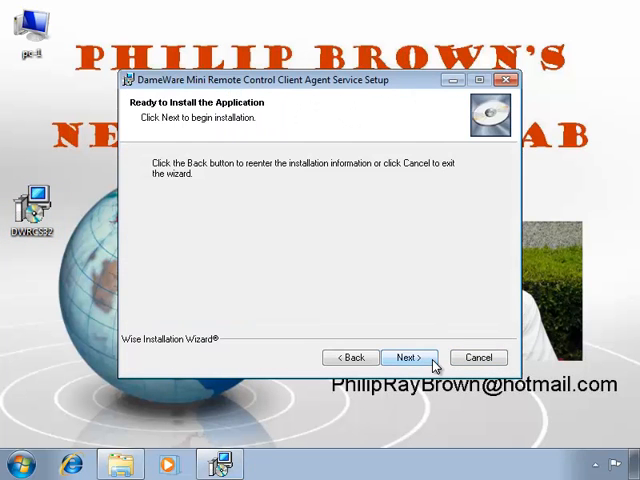
left_click(408, 357)
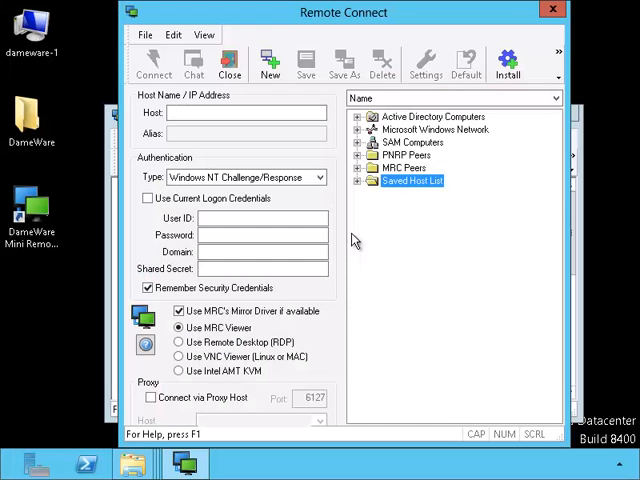
mouse_move(225, 32)
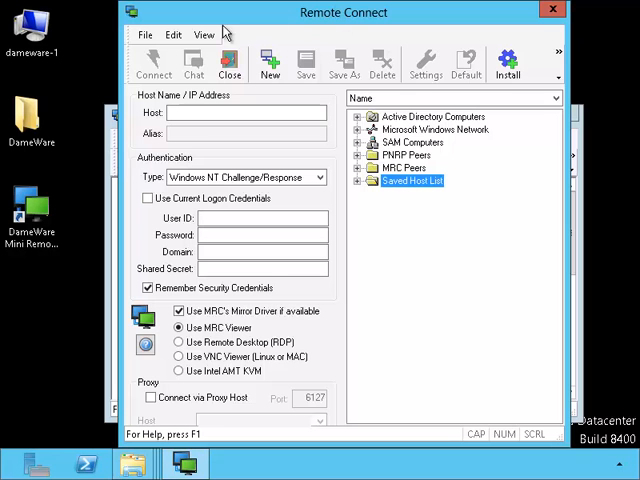
mouse_move(58, 63)
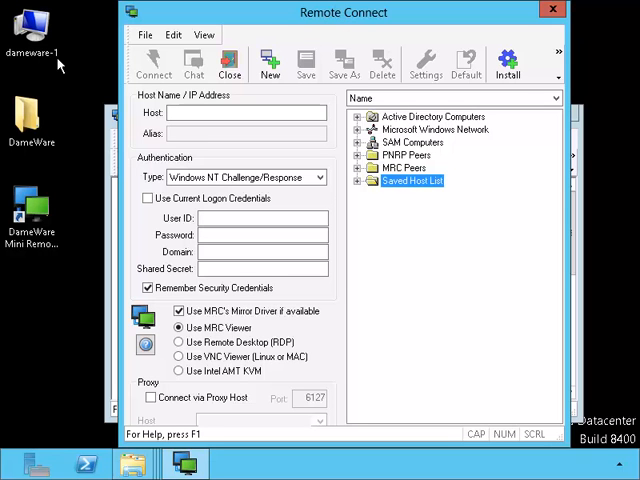
mouse_move(450, 123)
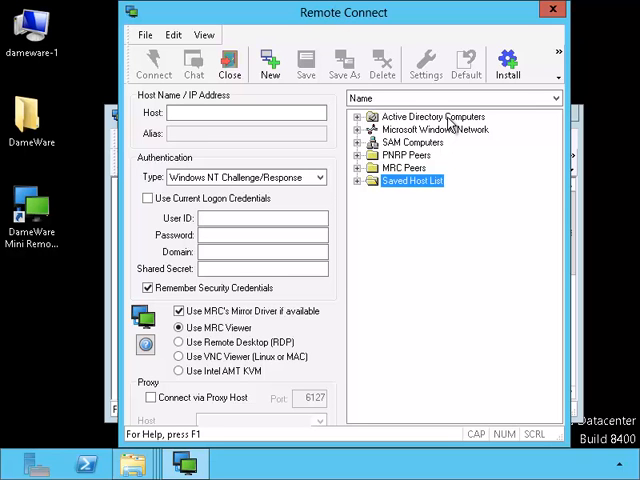
Step: Expand Active Directory Computers and the domain node, then select PC-1
left_click(363, 117)
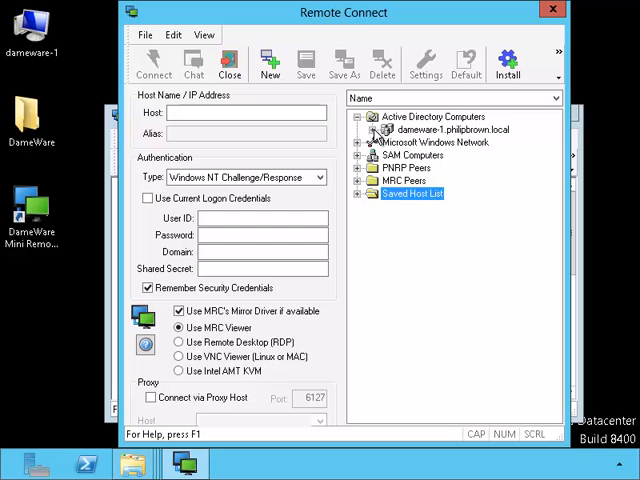
left_click(371, 130)
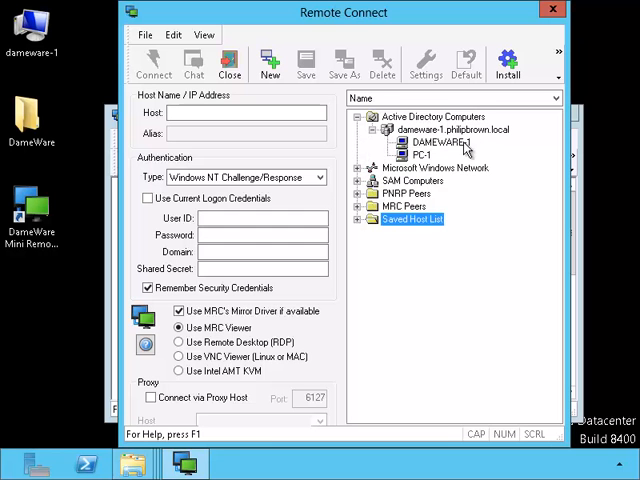
left_click(420, 155)
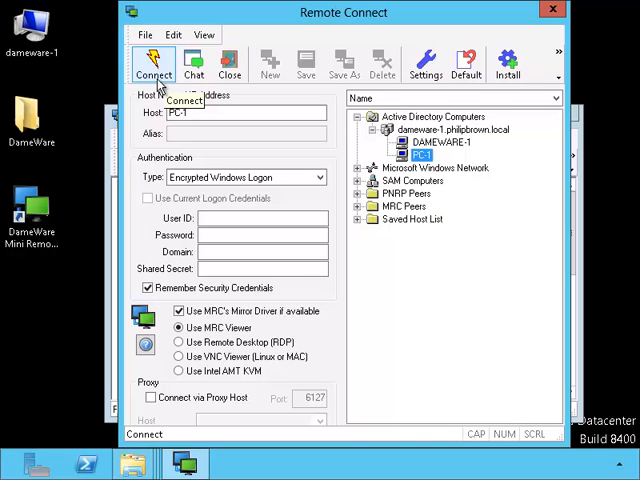
Step: After a missing User ID error, connect using NT Challenge/Response and current logon credentials
left_click(154, 63)
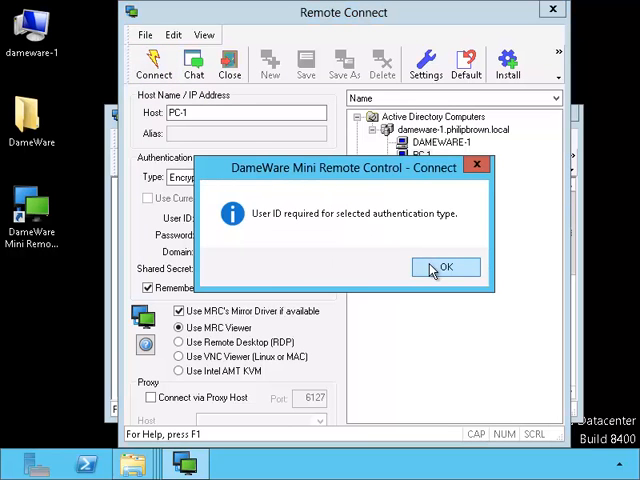
left_click(445, 267)
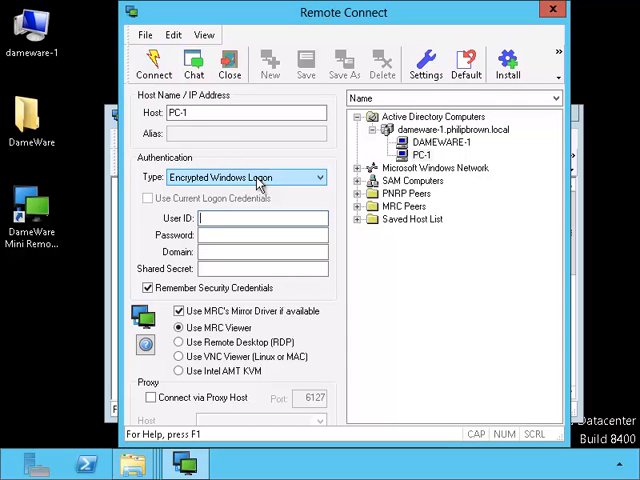
left_click(320, 177)
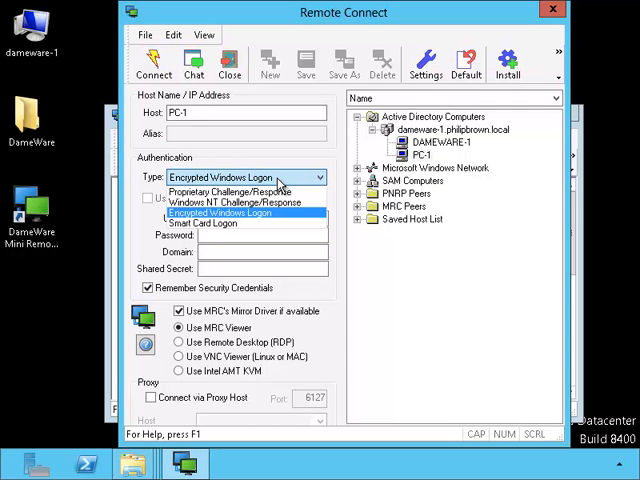
left_click(241, 202)
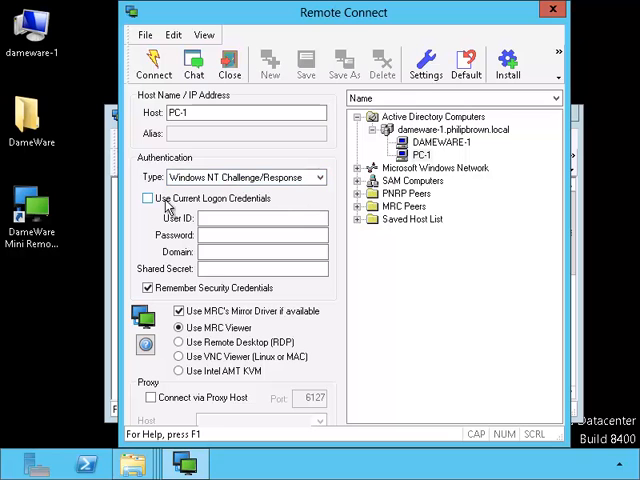
left_click(147, 198)
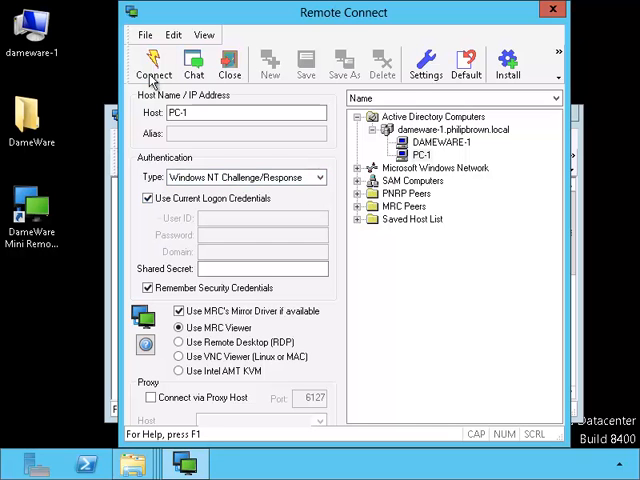
left_click(154, 62)
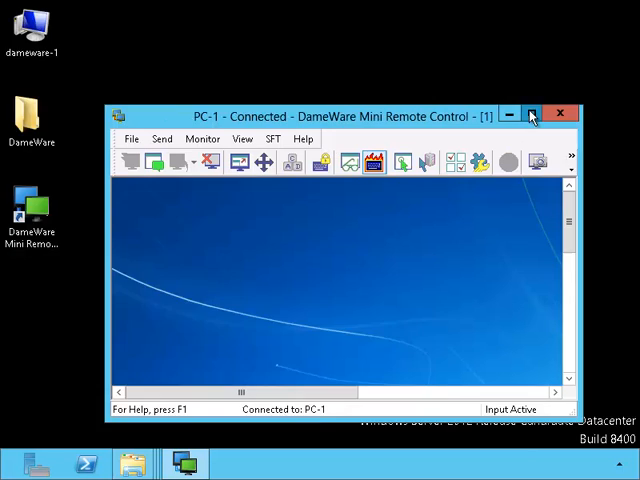
Step: Maximize the PC-1 session window so the Windows 7 secure-attention logon screen fills the display
left_click(533, 115)
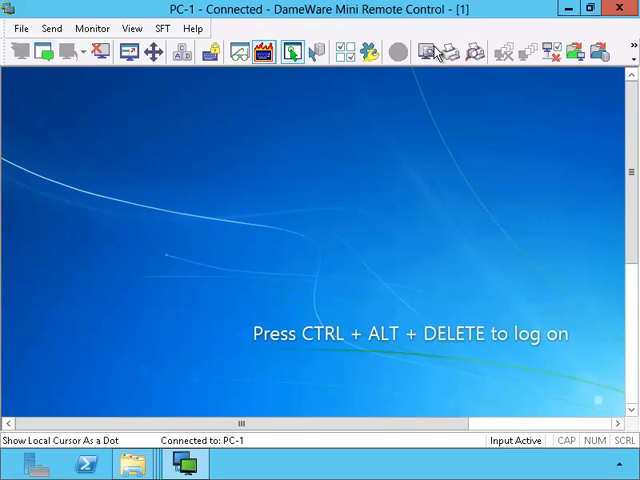
mouse_move(45, 54)
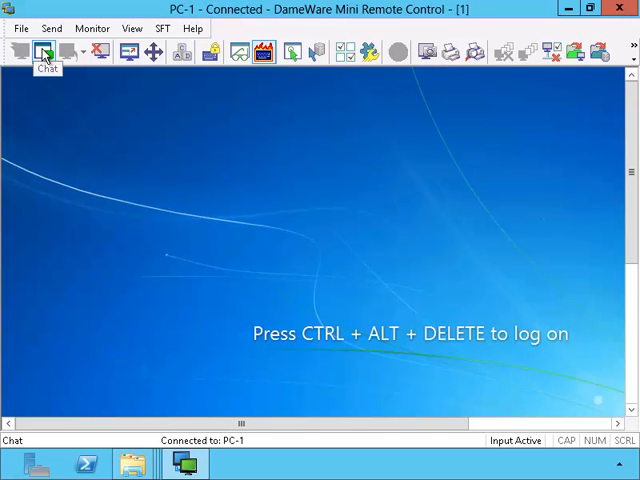
mouse_move(98, 54)
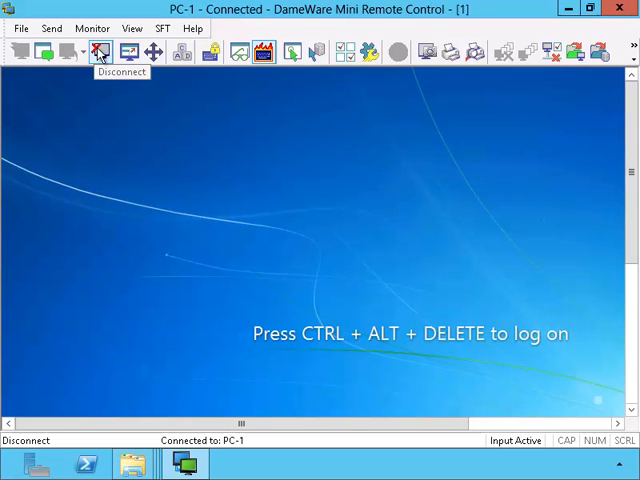
mouse_move(130, 53)
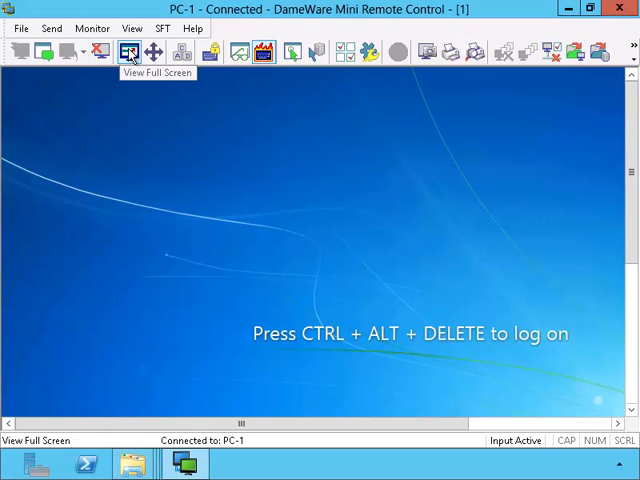
mouse_move(156, 52)
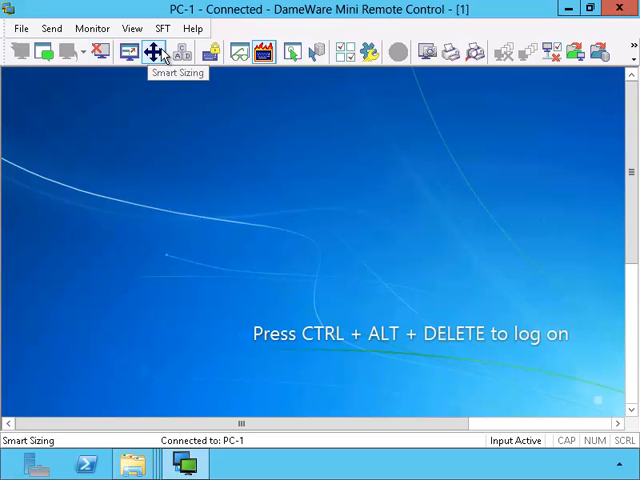
mouse_move(178, 52)
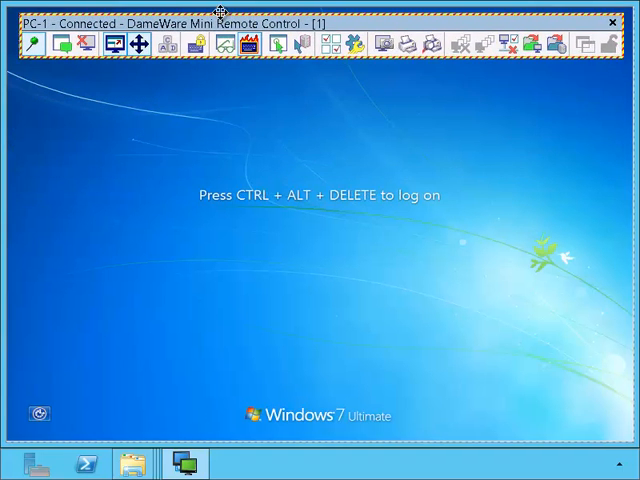
mouse_move(168, 42)
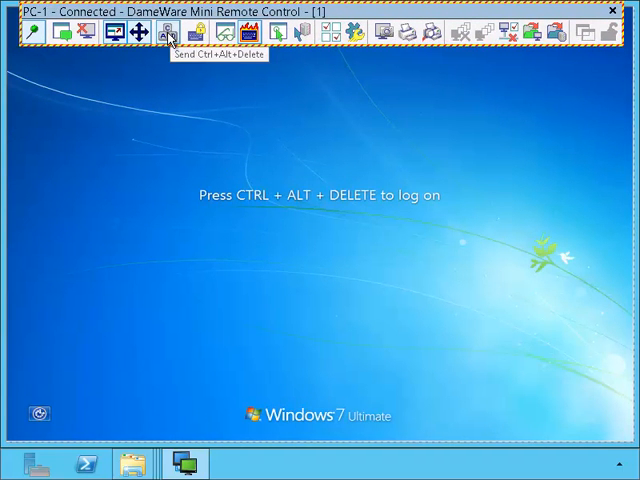
left_click(168, 33)
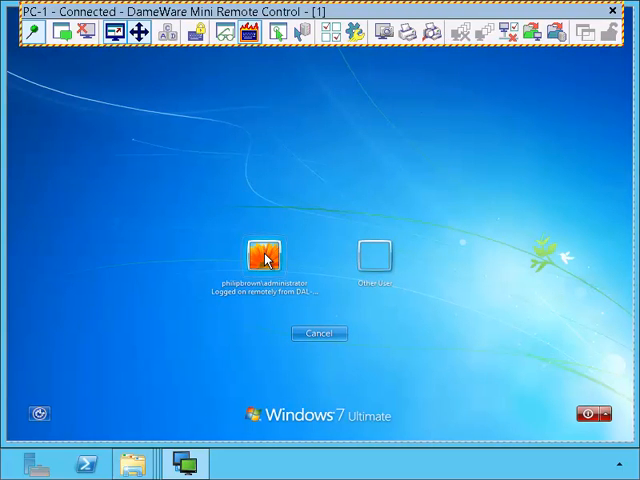
left_click(266, 245)
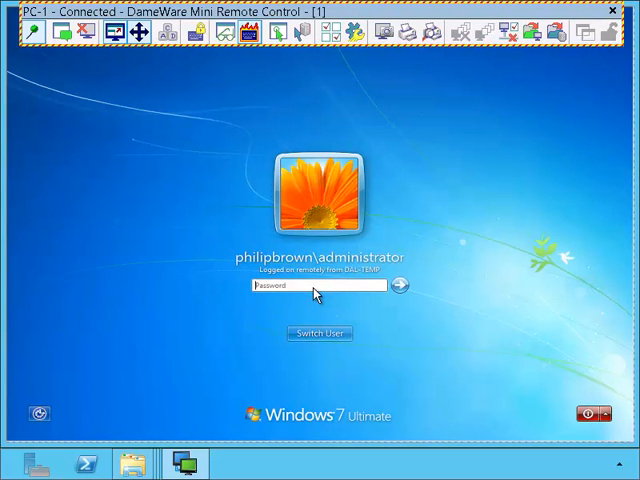
type("password")
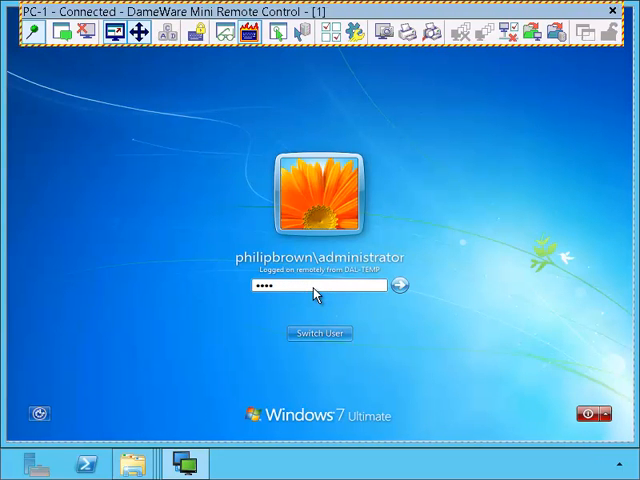
mouse_move(113, 35)
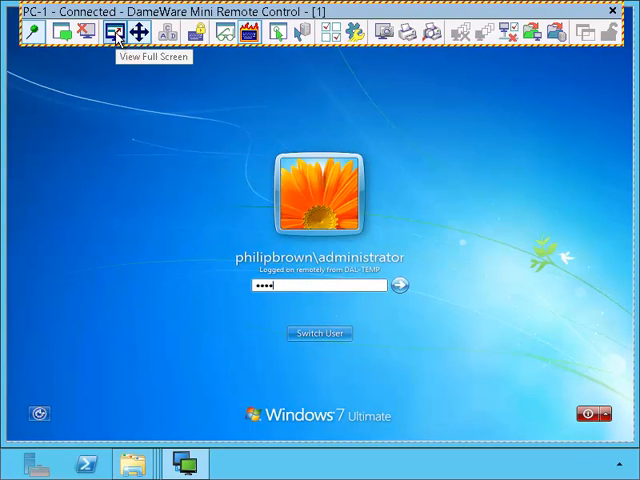
left_click(117, 35)
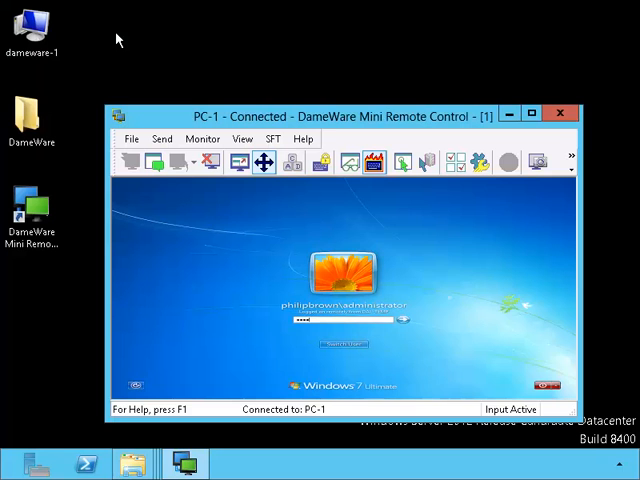